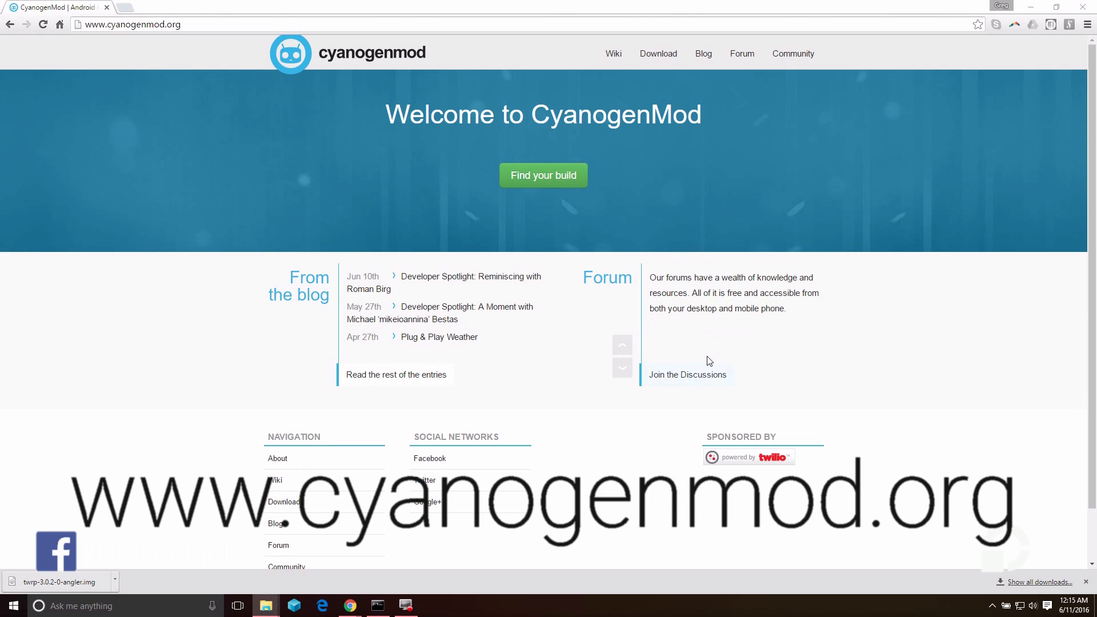
Step: Save the newest NIGHTLY-angler.zip for the Nexus 6P into C:\SDK\platform-tools
{"action": "left_click", "coordinate": [658, 52]}
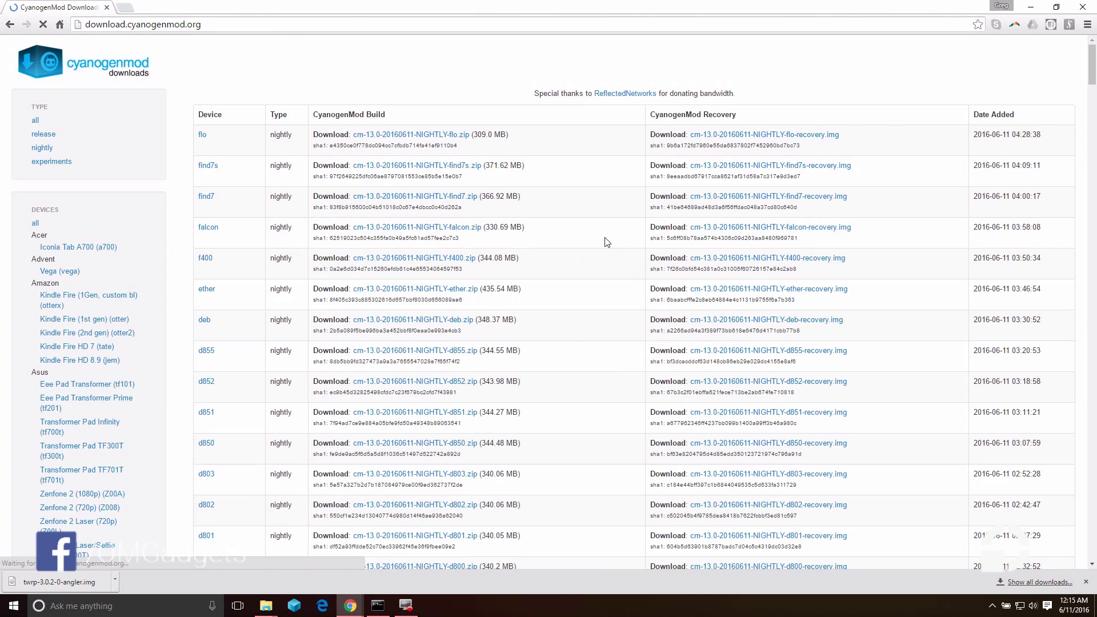
{"action": "scroll", "scroll_direction": "down", "scroll_amount": 3}
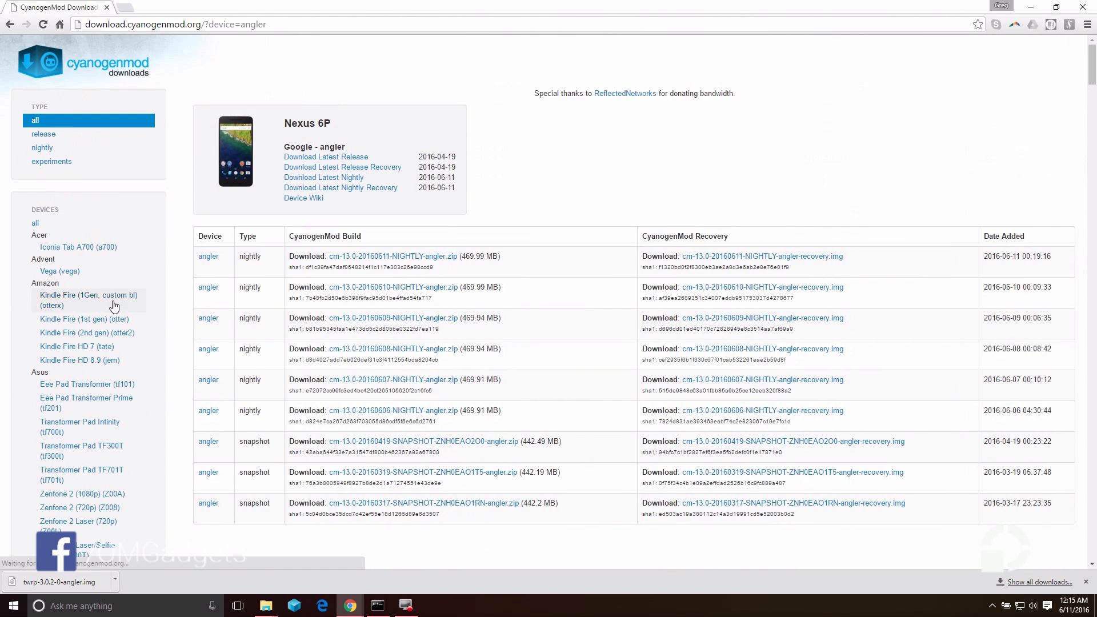
{"action": "left_click", "coordinate": [416, 256]}
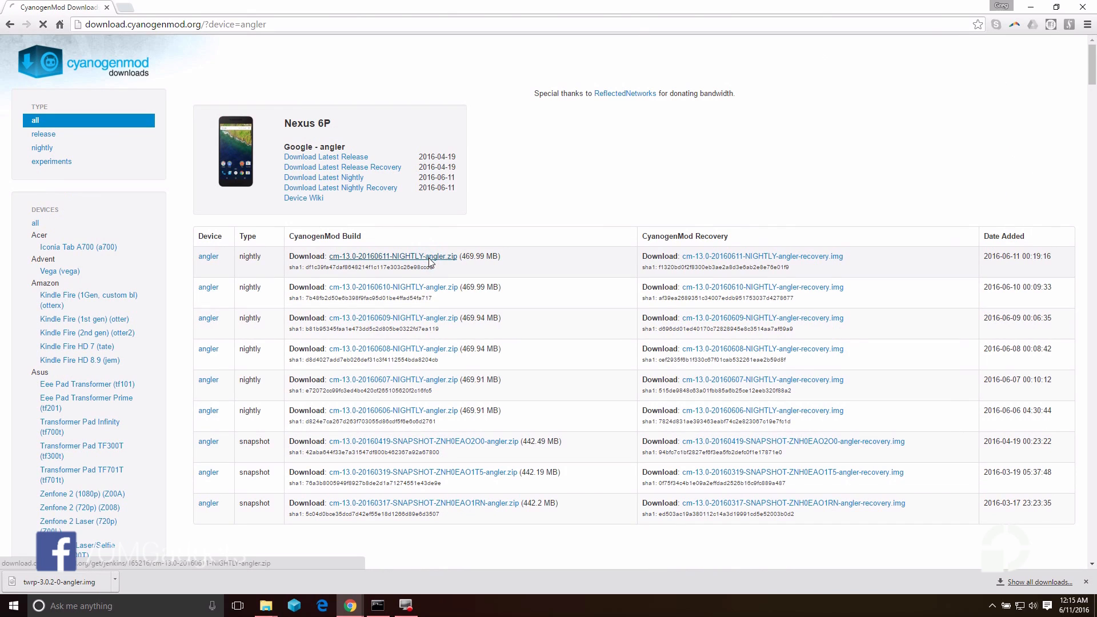
{"action": "left_click", "coordinate": [393, 256]}
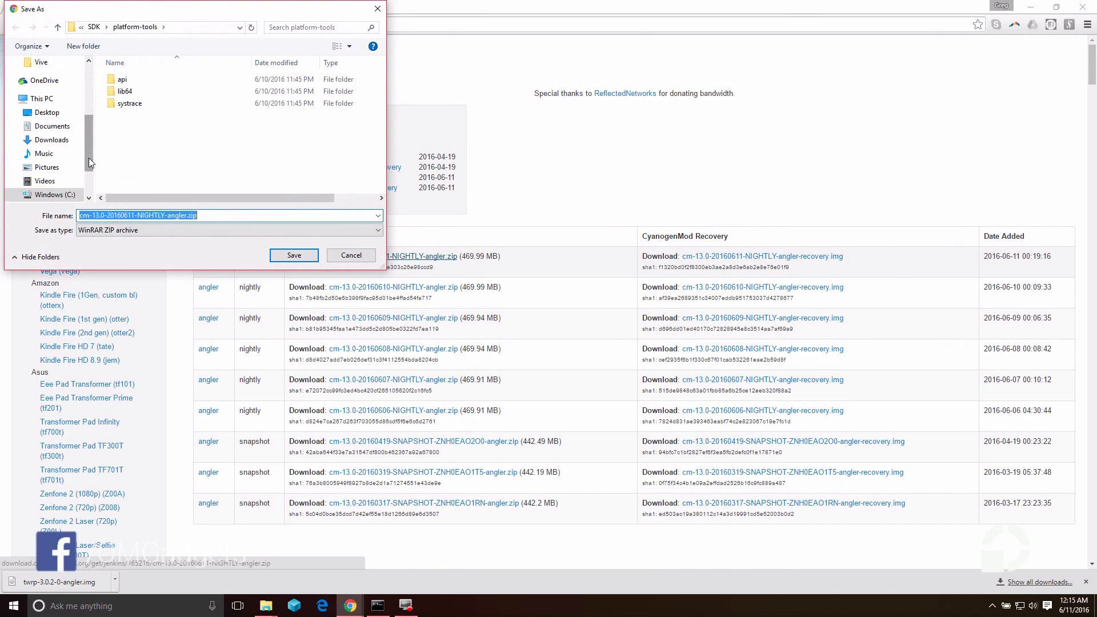
{"action": "scroll", "scroll_direction": "down", "scroll_amount": 3}
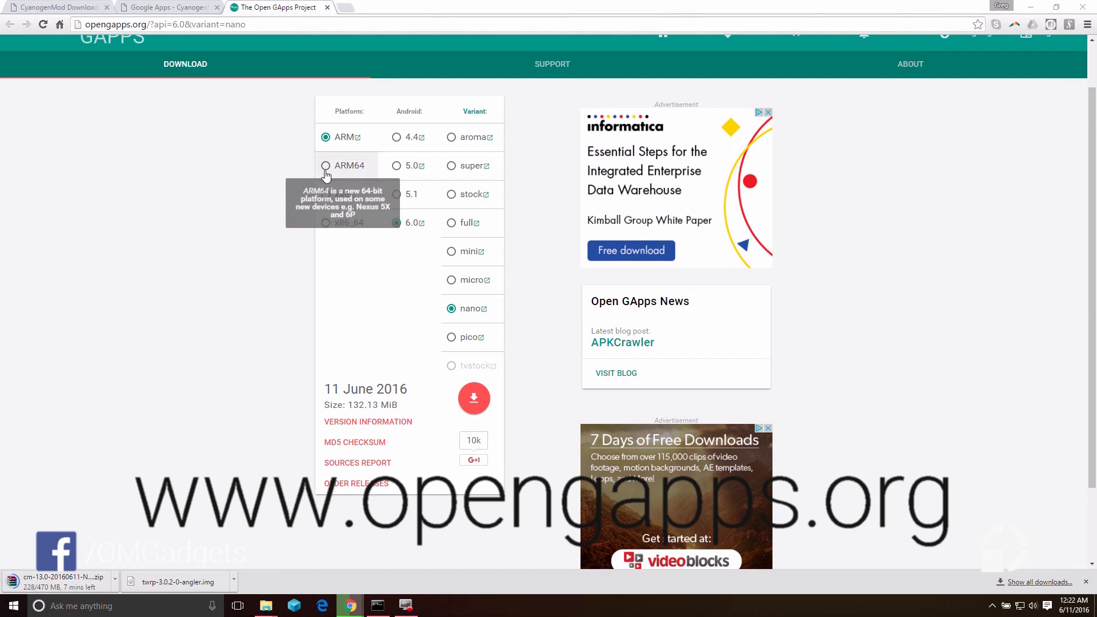
Step: Download the Open GApps package for ARM64, Android 6.0, nano variant
{"action": "left_click", "coordinate": [325, 166]}
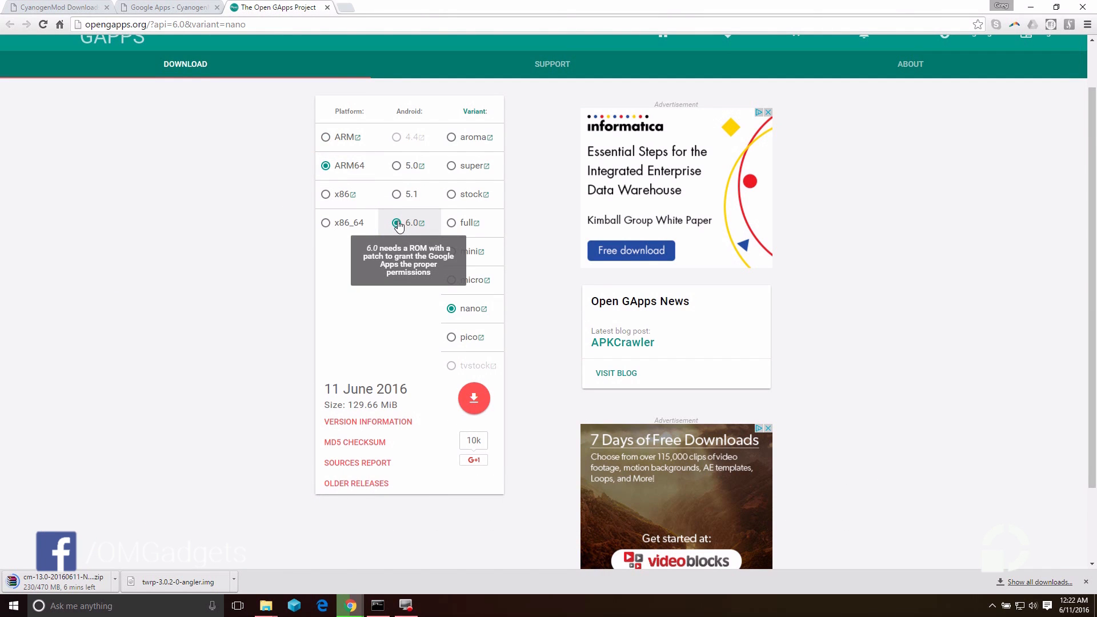
{"action": "mouse_move", "coordinate": [452, 193]}
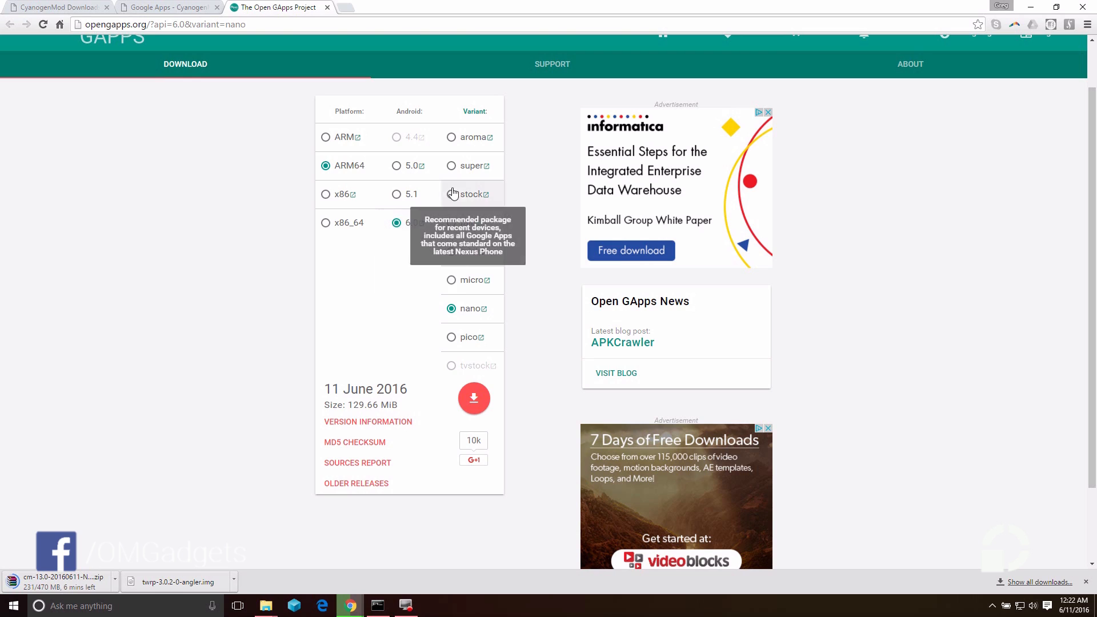
{"action": "mouse_move", "coordinate": [409, 388]}
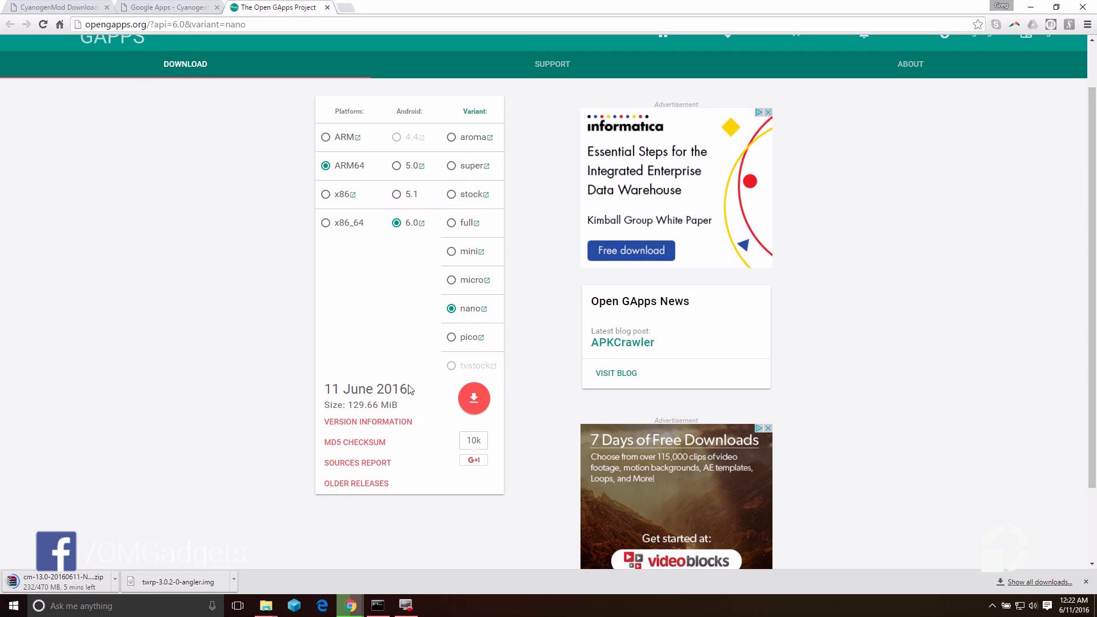
{"action": "left_click", "coordinate": [473, 397]}
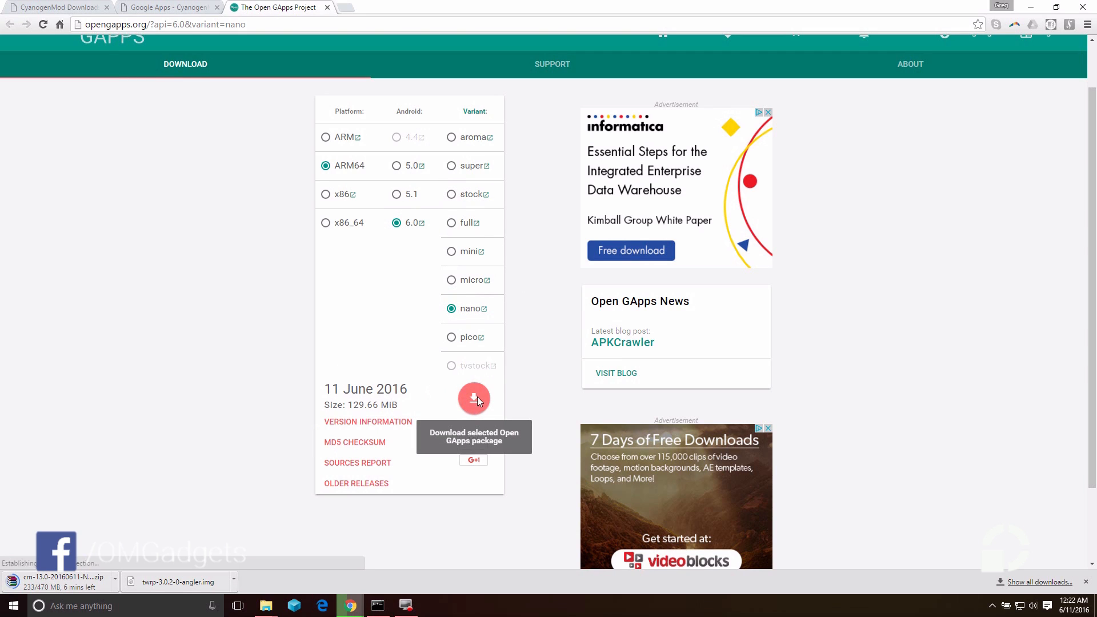
{"action": "left_click", "coordinate": [475, 399]}
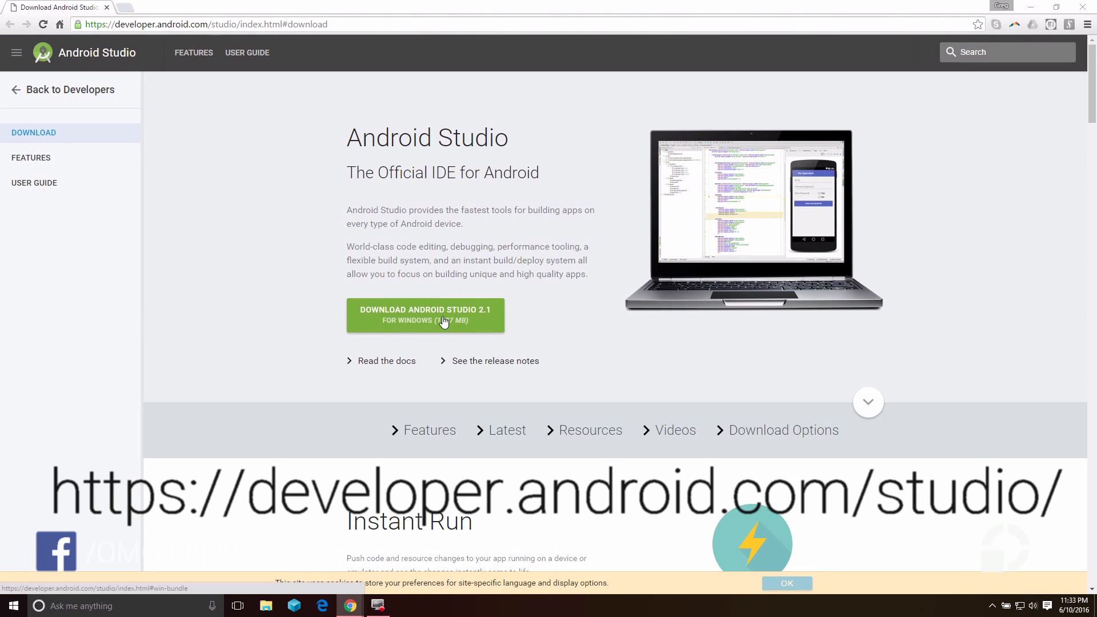
Step: Start the Android Studio 2.1 for Windows download from developer.android.com/studio
{"action": "left_click", "coordinate": [425, 315]}
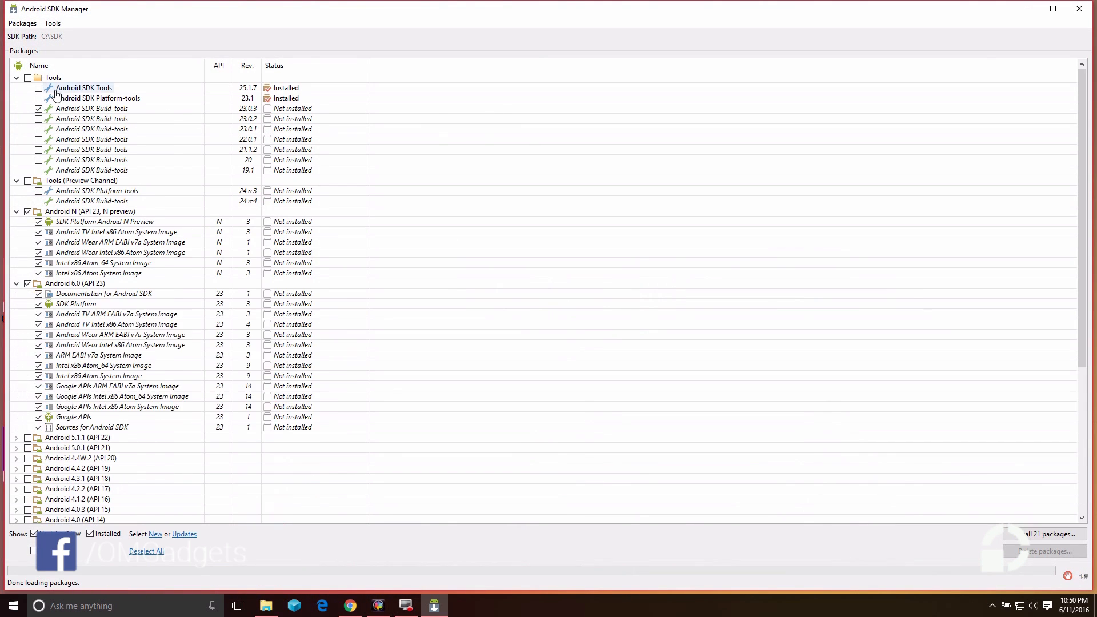
Step: Tick the needed SDK tools and extras, then locate adb.exe in C:\SDK\platform-tools
{"action": "left_click", "coordinate": [41, 87]}
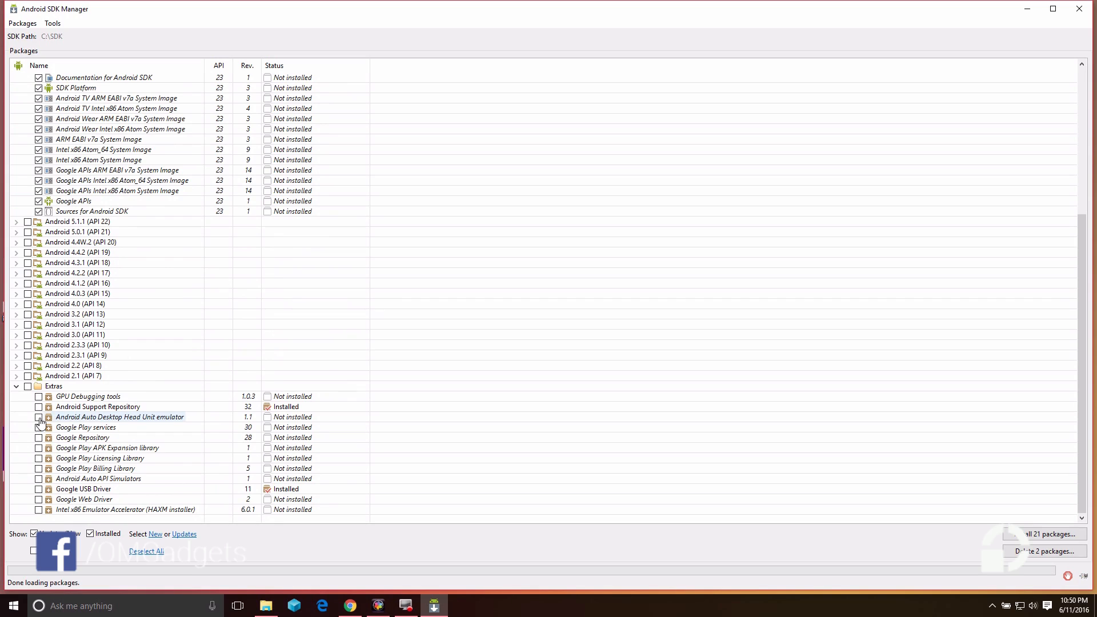
{"action": "left_click", "coordinate": [39, 407]}
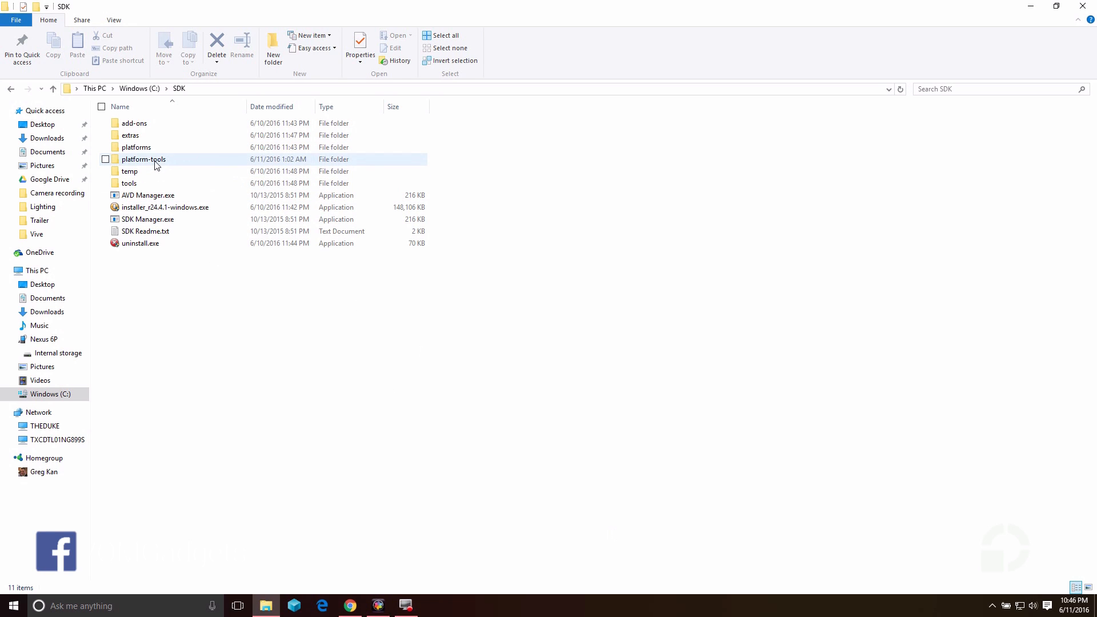
{"action": "double_click", "coordinate": [143, 159]}
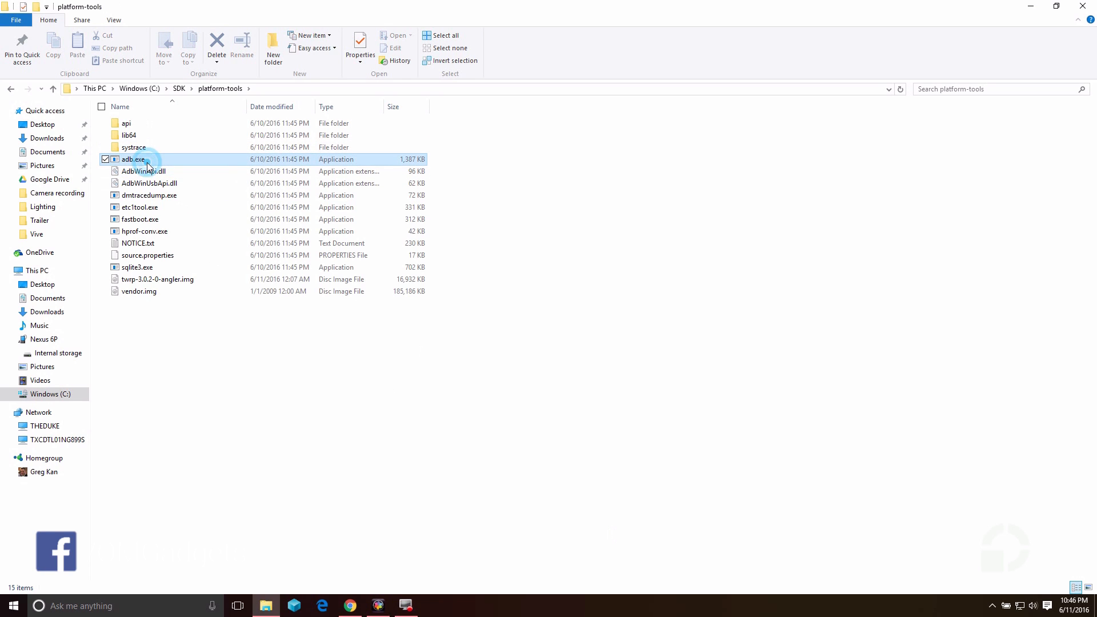
{"action": "left_click", "coordinate": [139, 218]}
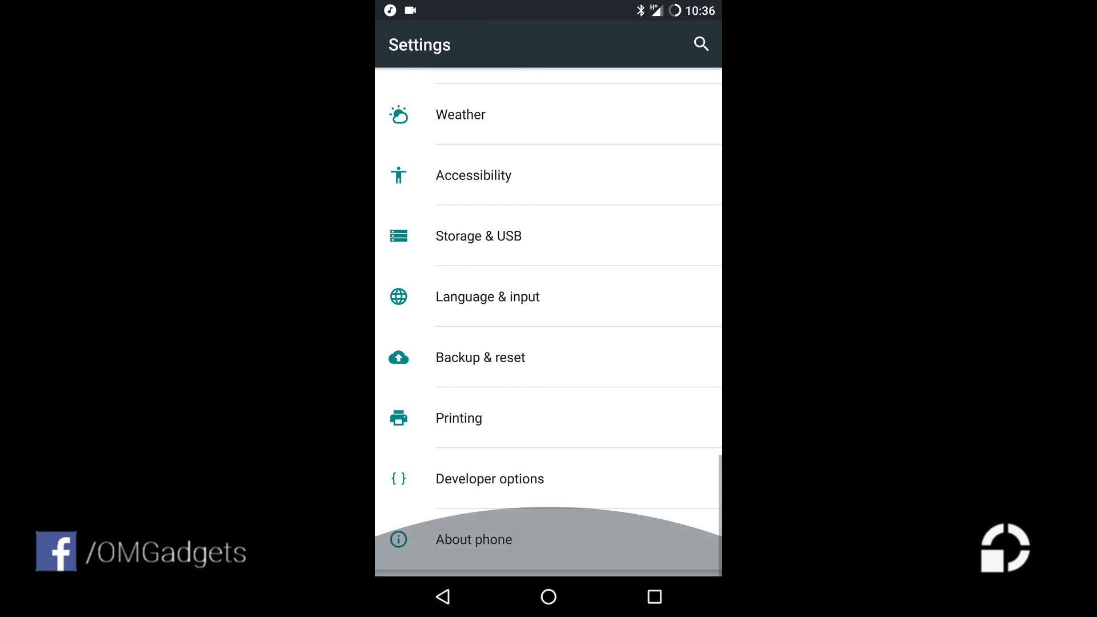
Step: Enable OEM unlocking in the phone's Developer options
{"action": "left_click", "coordinate": [473, 539]}
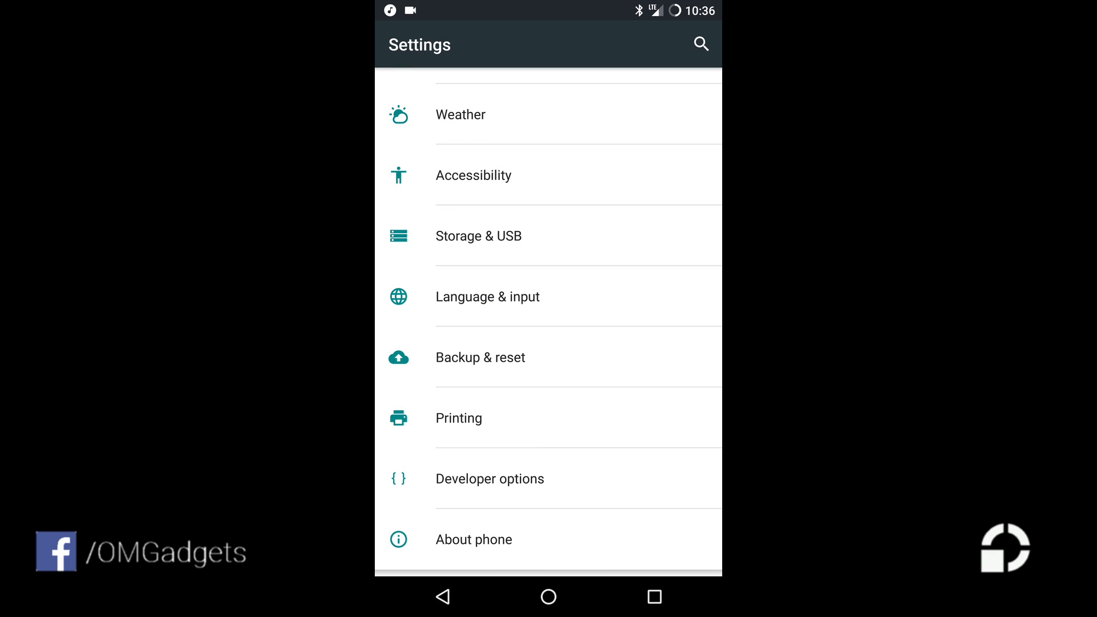
{"action": "left_click", "coordinate": [489, 479]}
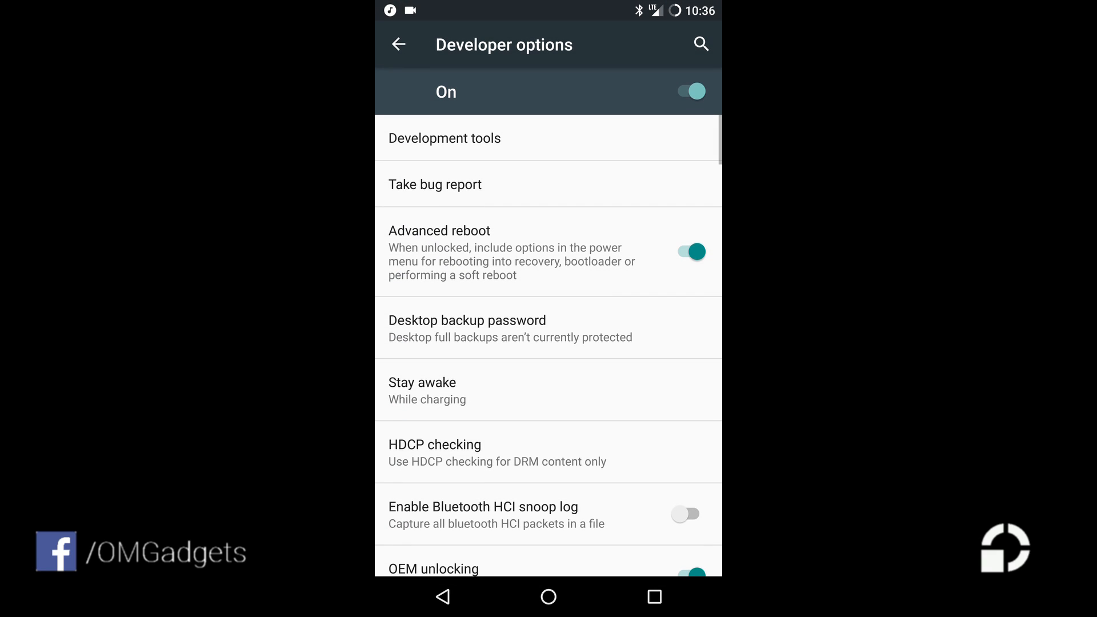
{"action": "scroll", "scroll_direction": "down", "scroll_amount": 3}
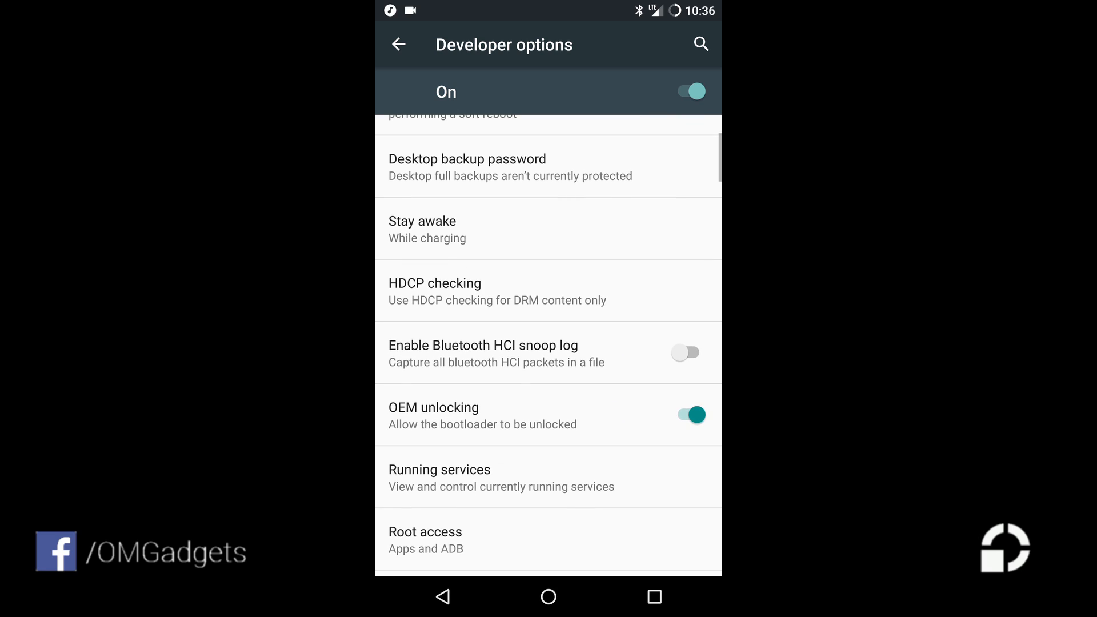
{"action": "scroll", "scroll_direction": "down", "scroll_amount": 3}
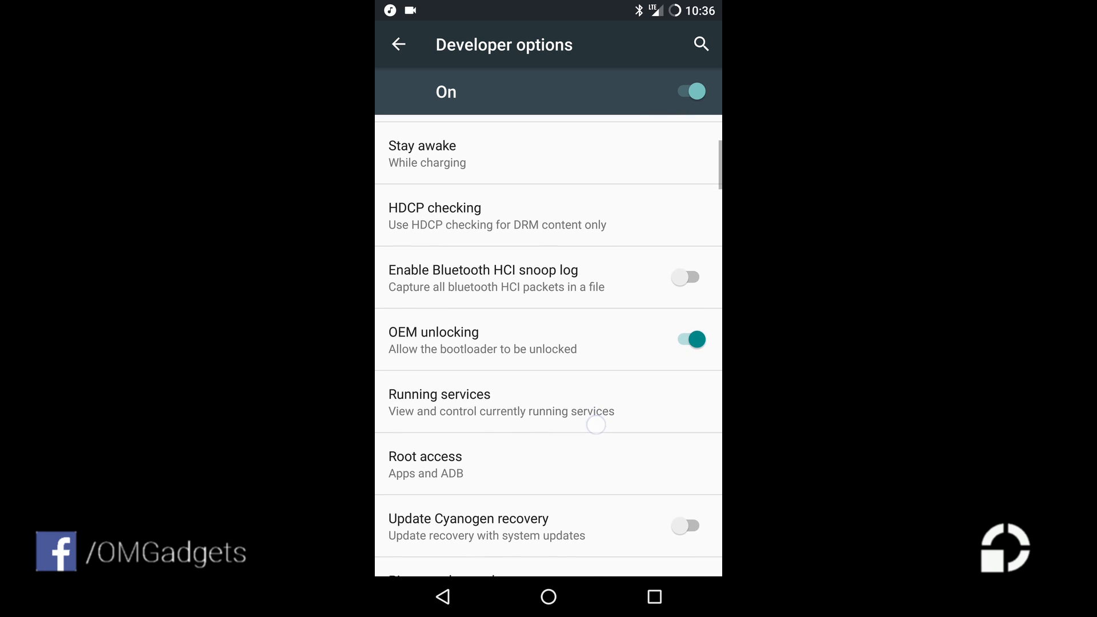
{"action": "scroll", "scroll_direction": "down", "scroll_amount": 3}
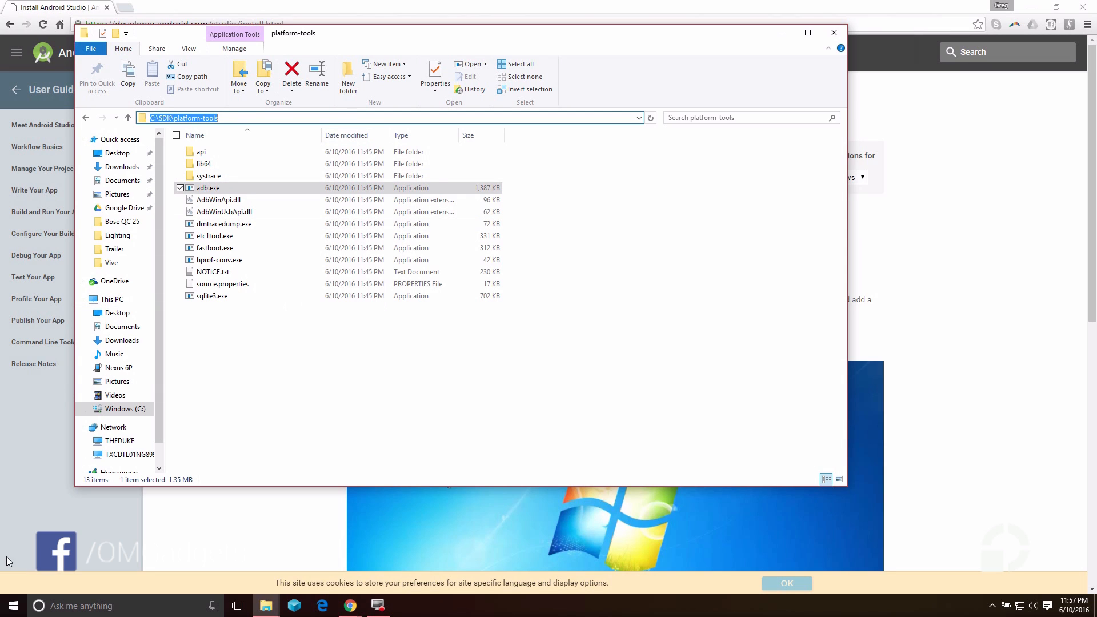
Step: Search the PC for cmd to launch a Command Prompt window
{"action": "left_click", "coordinate": [9, 605]}
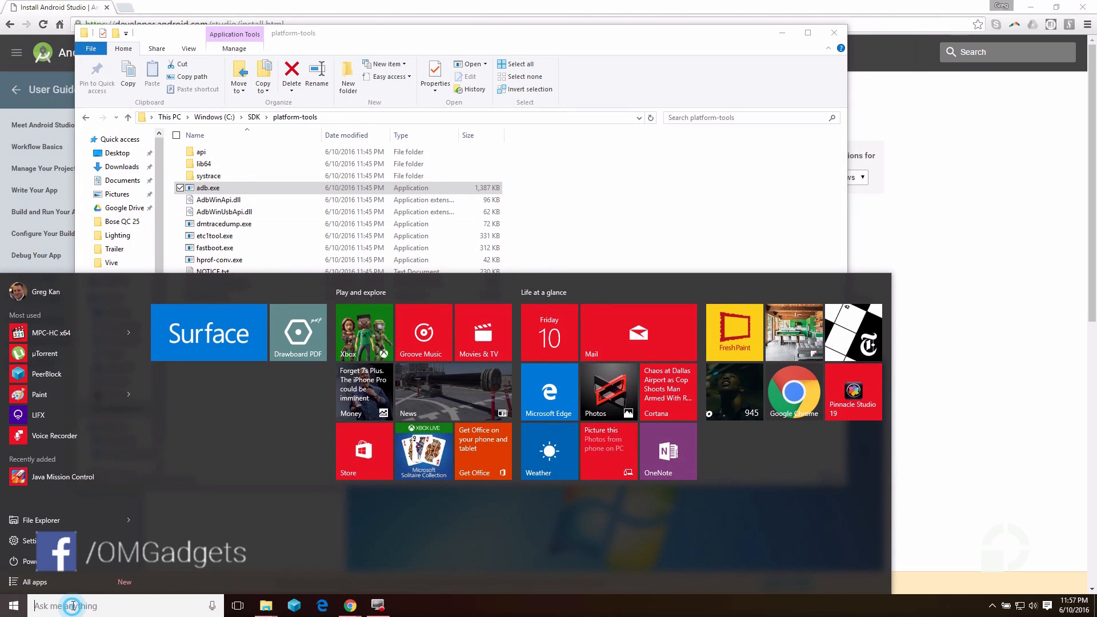
{"action": "type", "text": "cmd"}
{"action": "type", "text": "cd"}
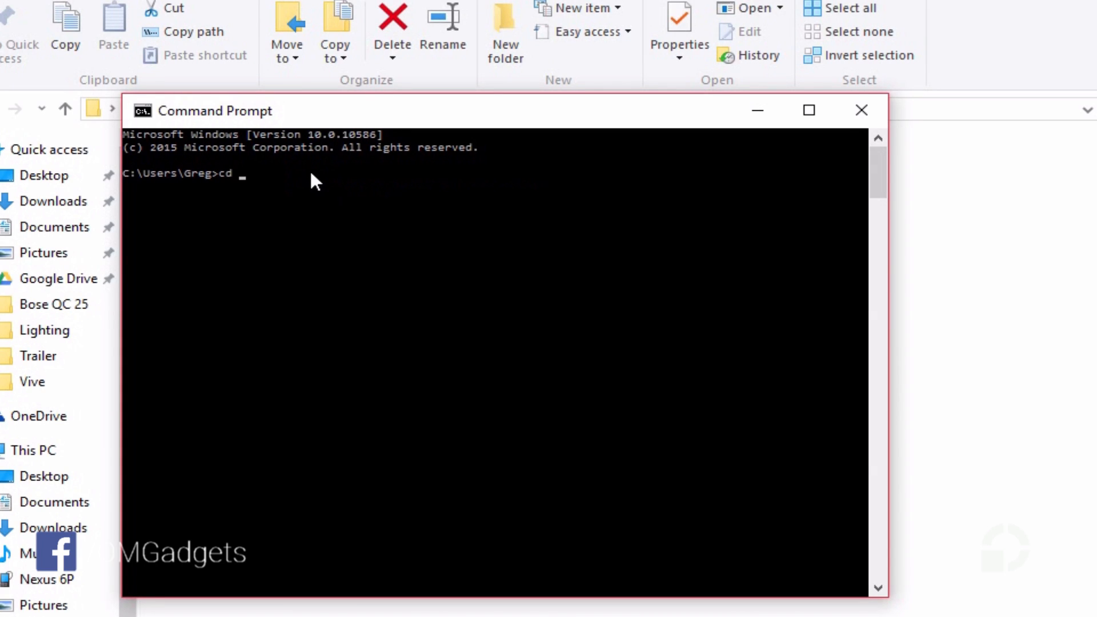
Step: From C:\SDK\platform-tools, run adb version, adb devices and fastboot devices to confirm the phone is detected
{"action": "type", "text": "C:\\SDK\\platform-tools"}
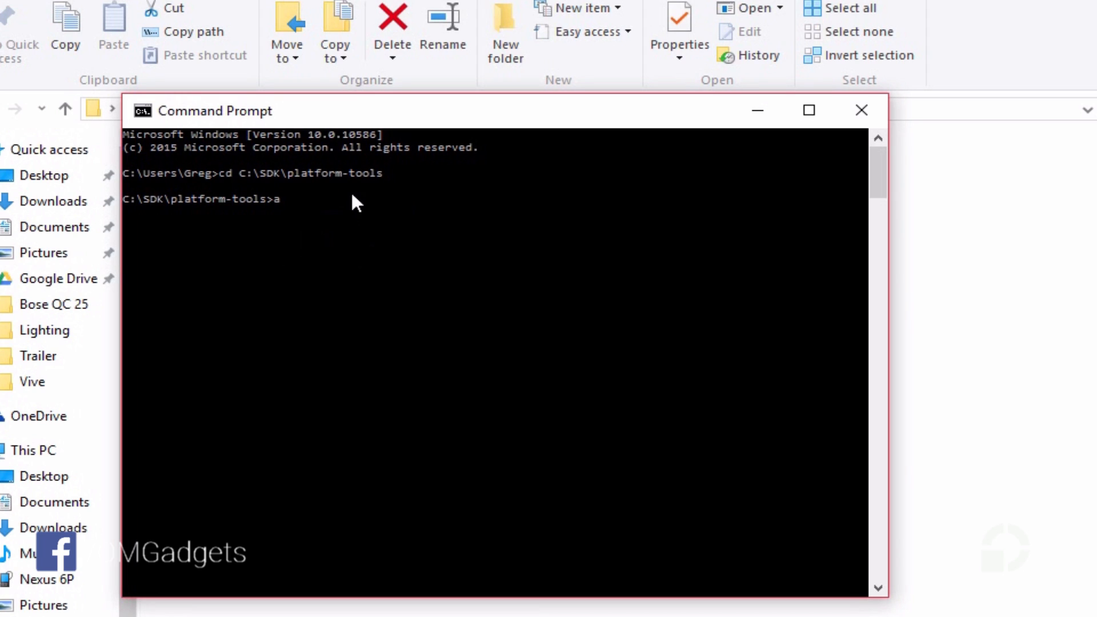
{"action": "type", "text": "db version"}
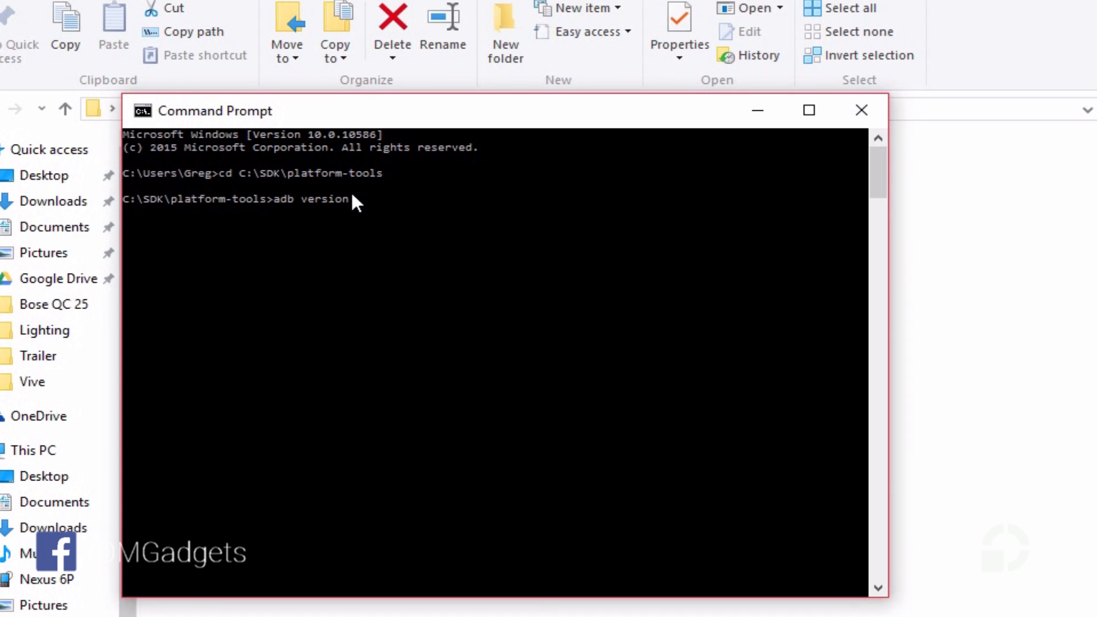
{"action": "type", "text": "adb devices"}
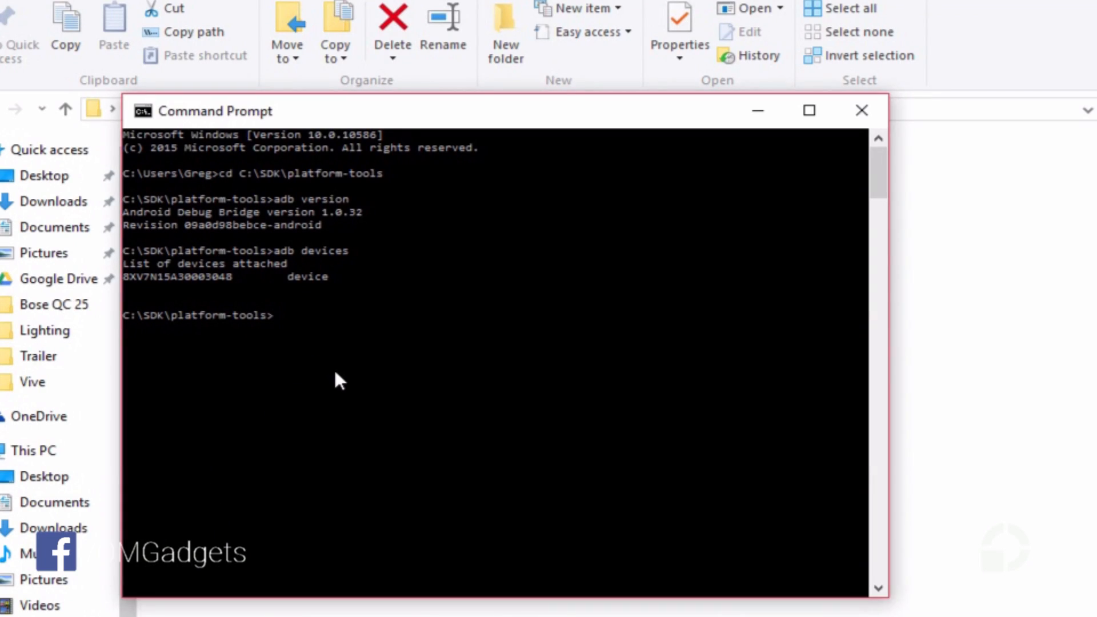
{"action": "type", "text": "fastboot devices"}
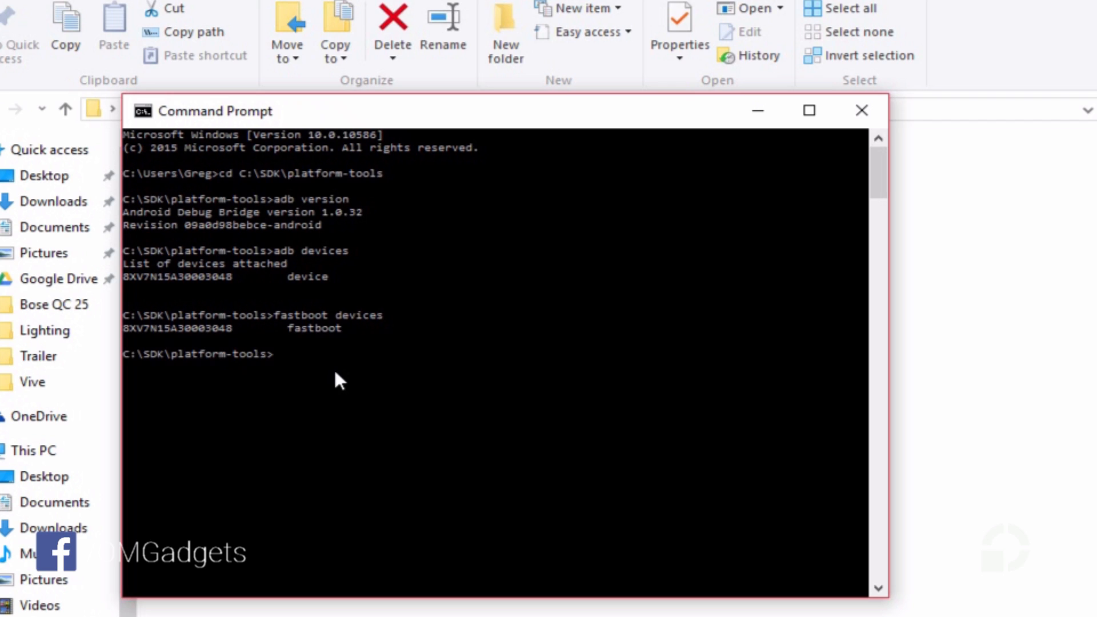
Step: Run fastboot flashing unlock and confirm on the phone so the bootloader reports Unlocked
{"action": "type", "text": "fastb"}
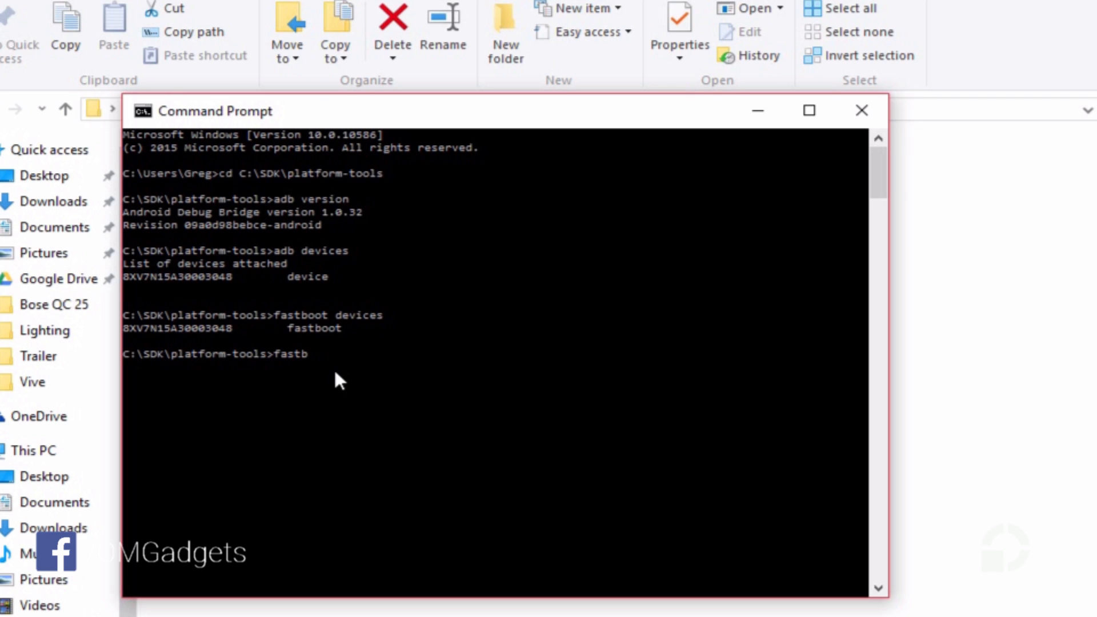
{"action": "type", "text": "oot flashing"}
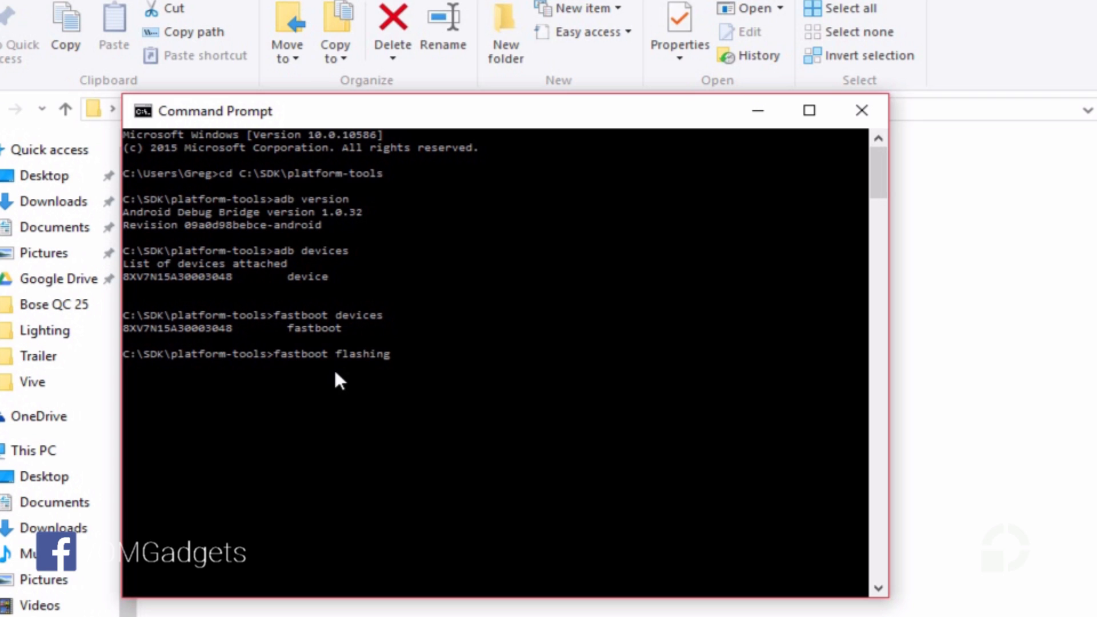
{"action": "type", "text": "unlock"}
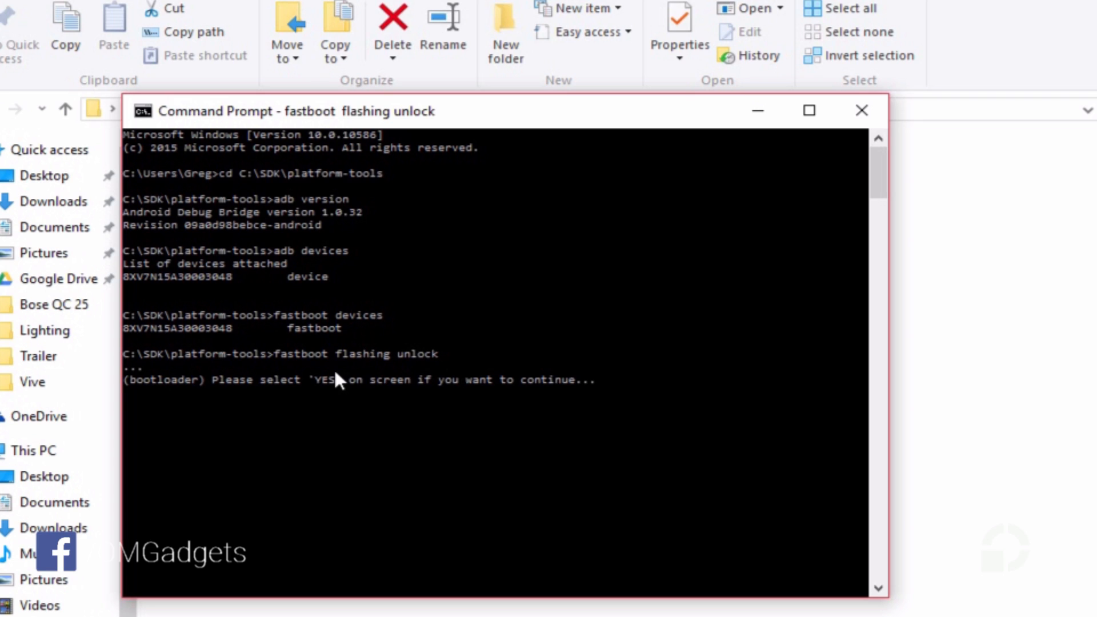
{"action": "mouse_move", "coordinate": [469, 522]}
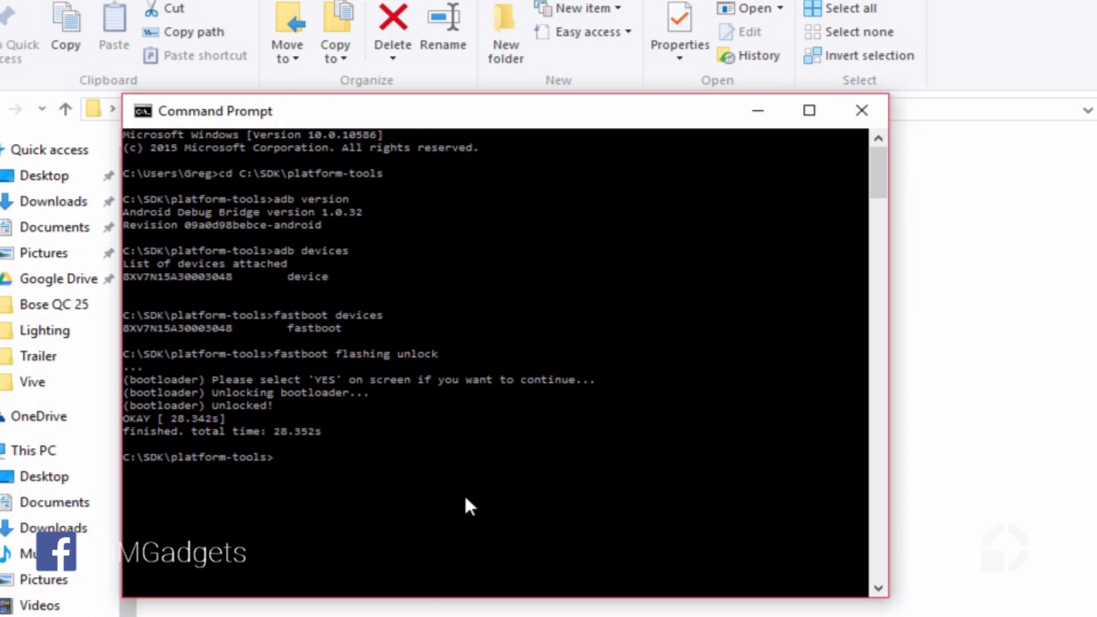
{"action": "type", "text": "fast"}
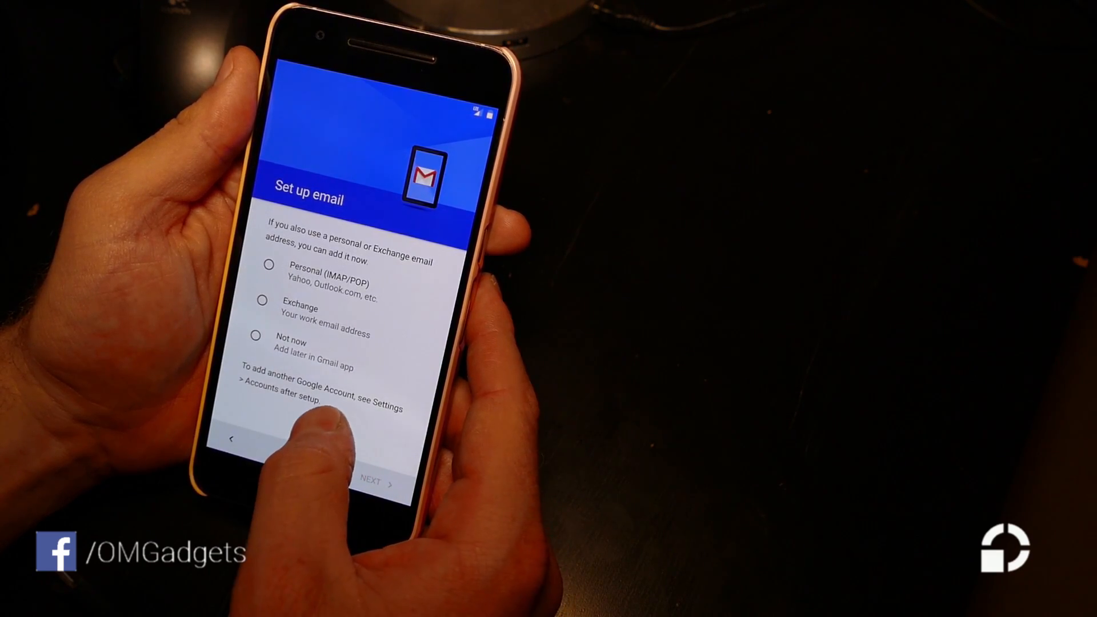
Step: Advance the phone's setup wizard toward the Set up email screen
{"action": "left_click", "coordinate": [256, 351]}
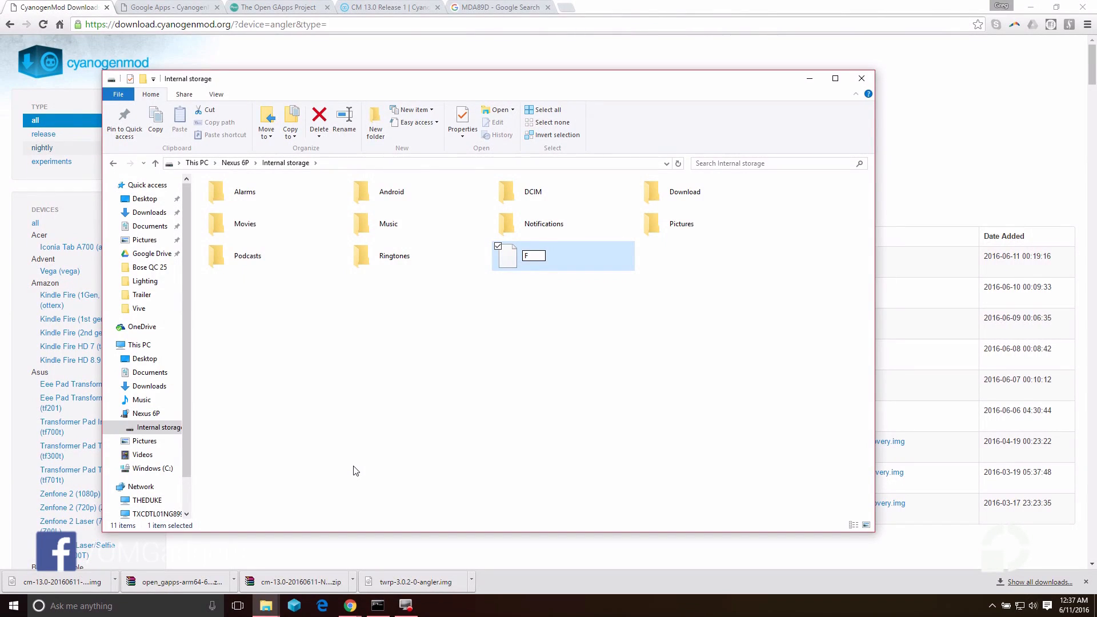
Step: Name the new folder CM in the Nexus 6P internal storage and open it
{"action": "key", "text": "Backspace"}
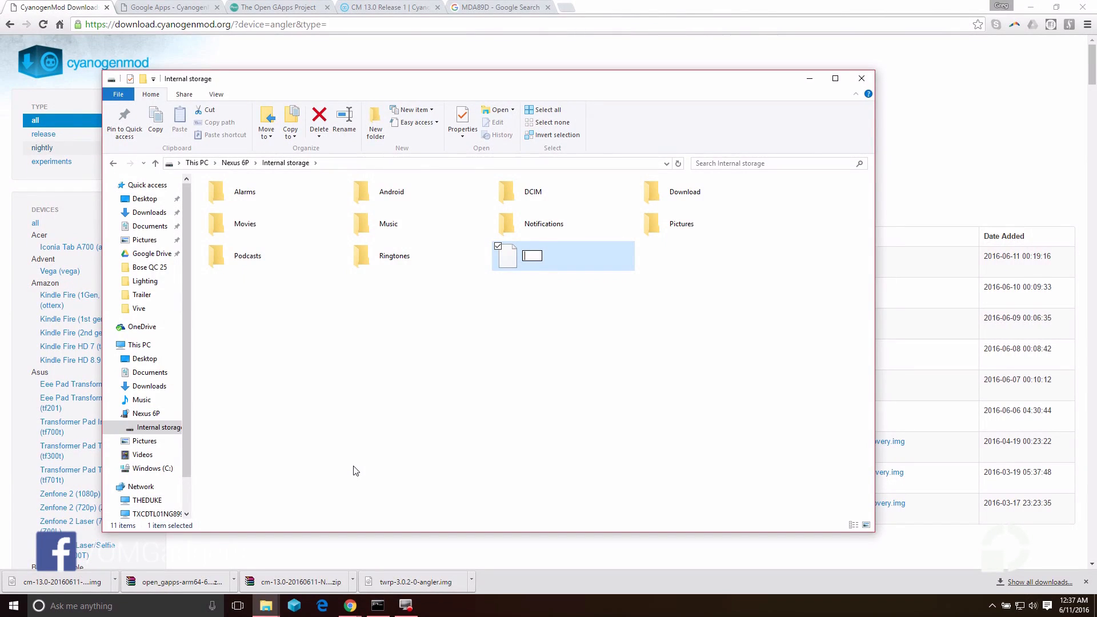
{"action": "type", "text": "CM"}
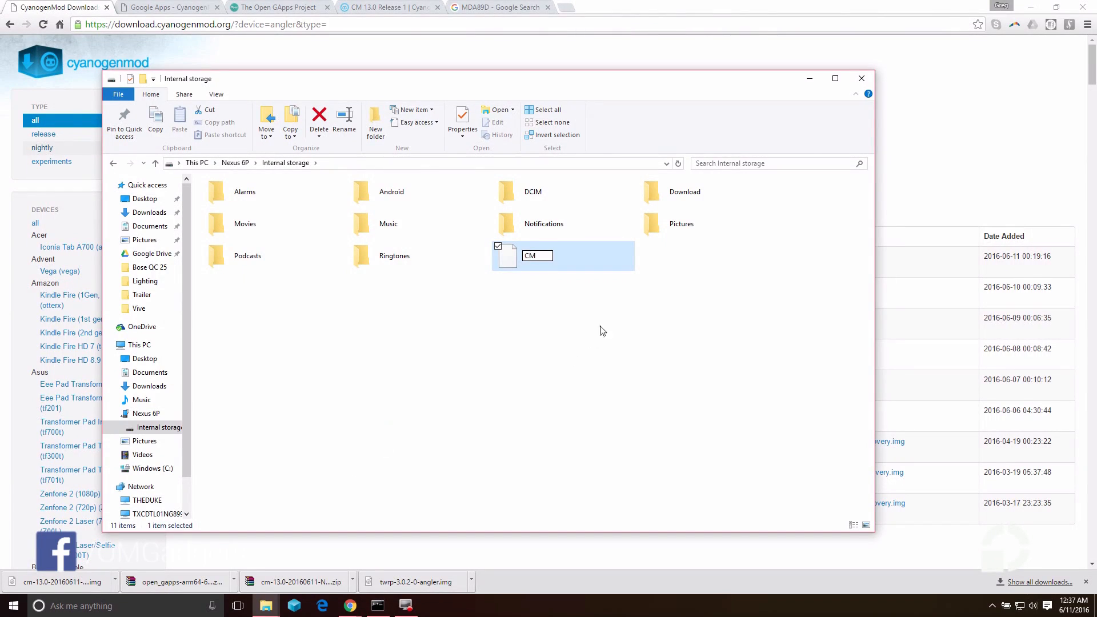
{"action": "double_click", "coordinate": [507, 256]}
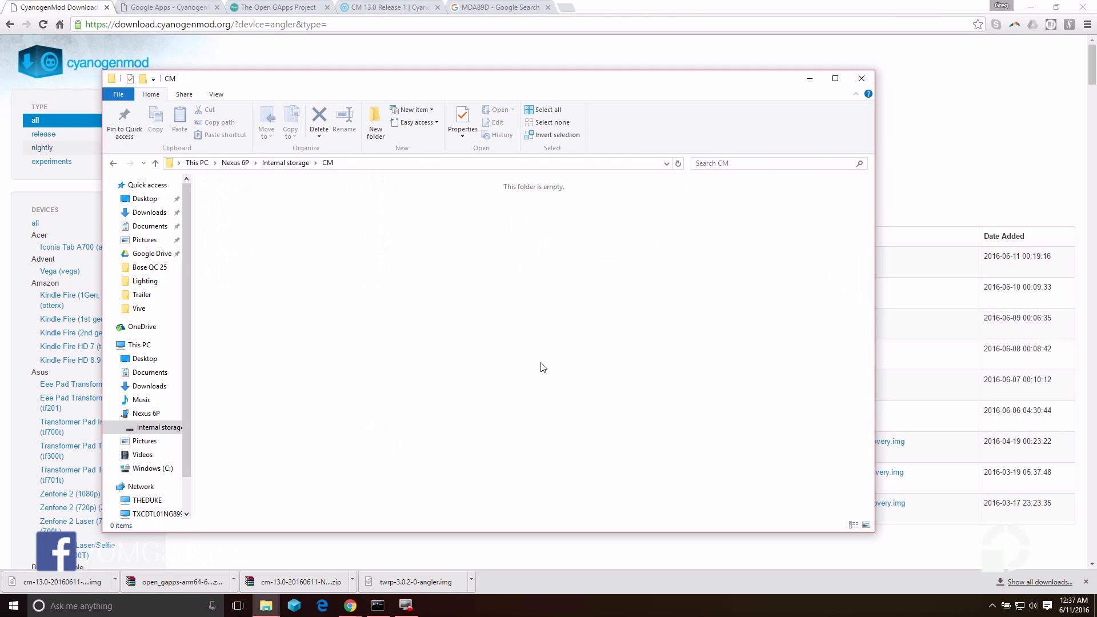